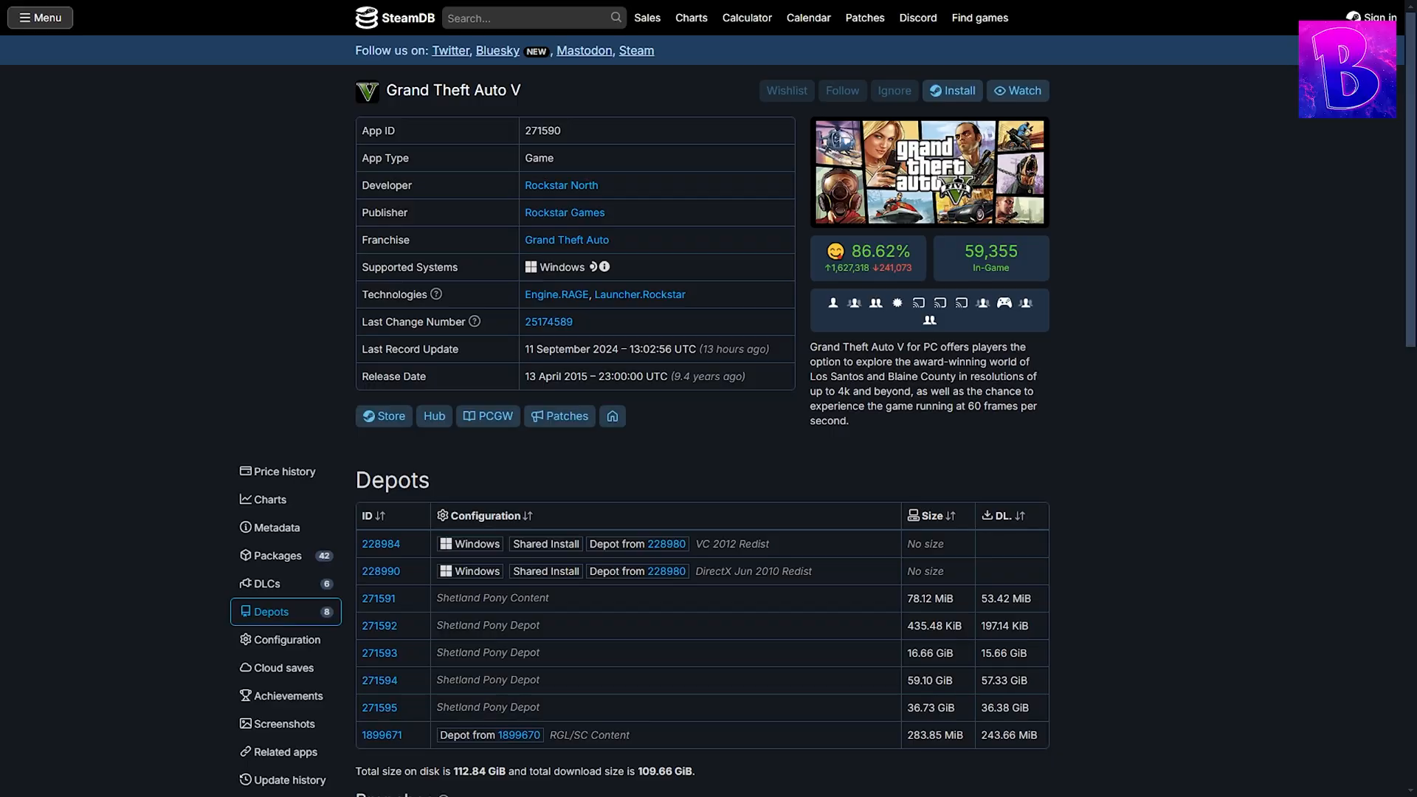
# View depot 271591 on SteamDB and copy an older manifest ID.
pyautogui.doubleClick(542, 130)
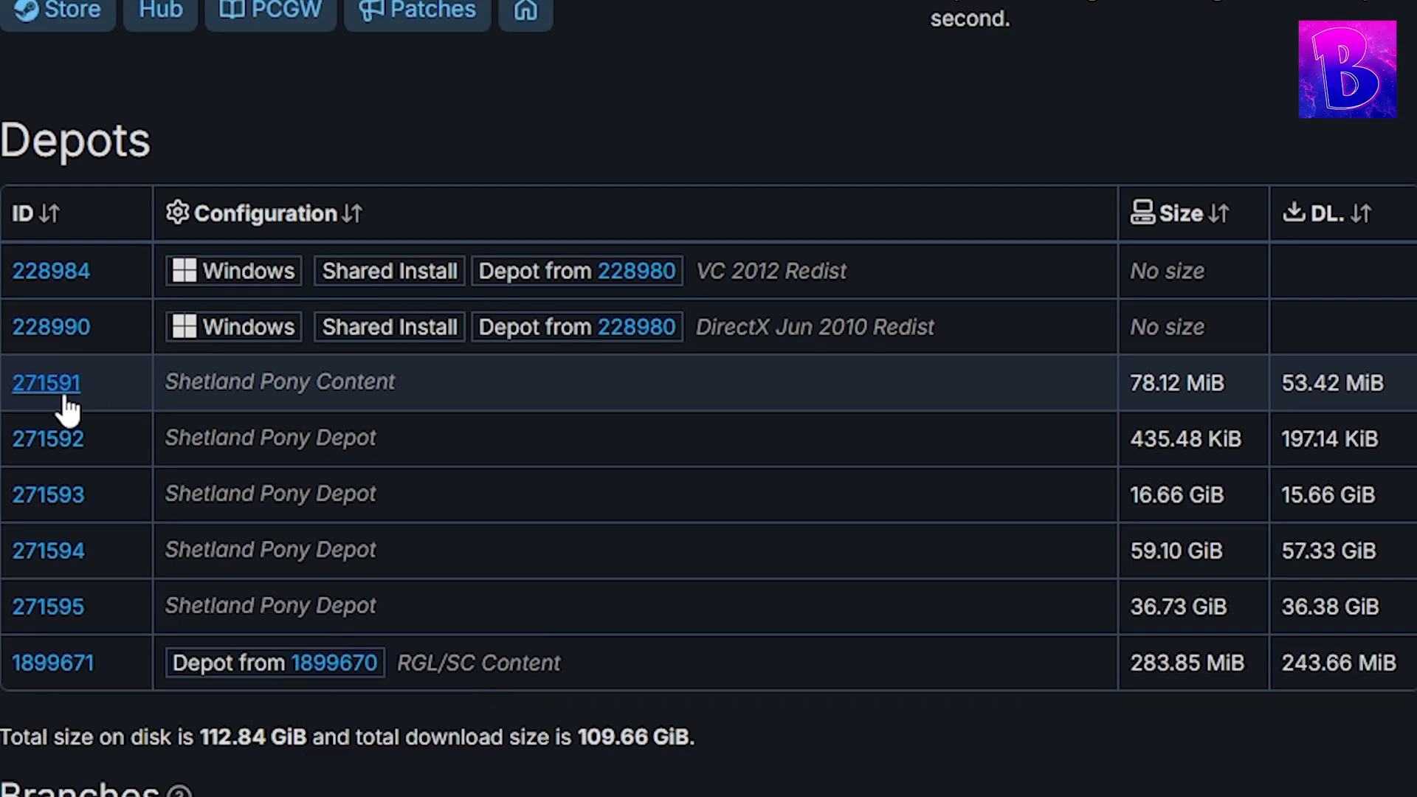
pyautogui.click(46, 381)
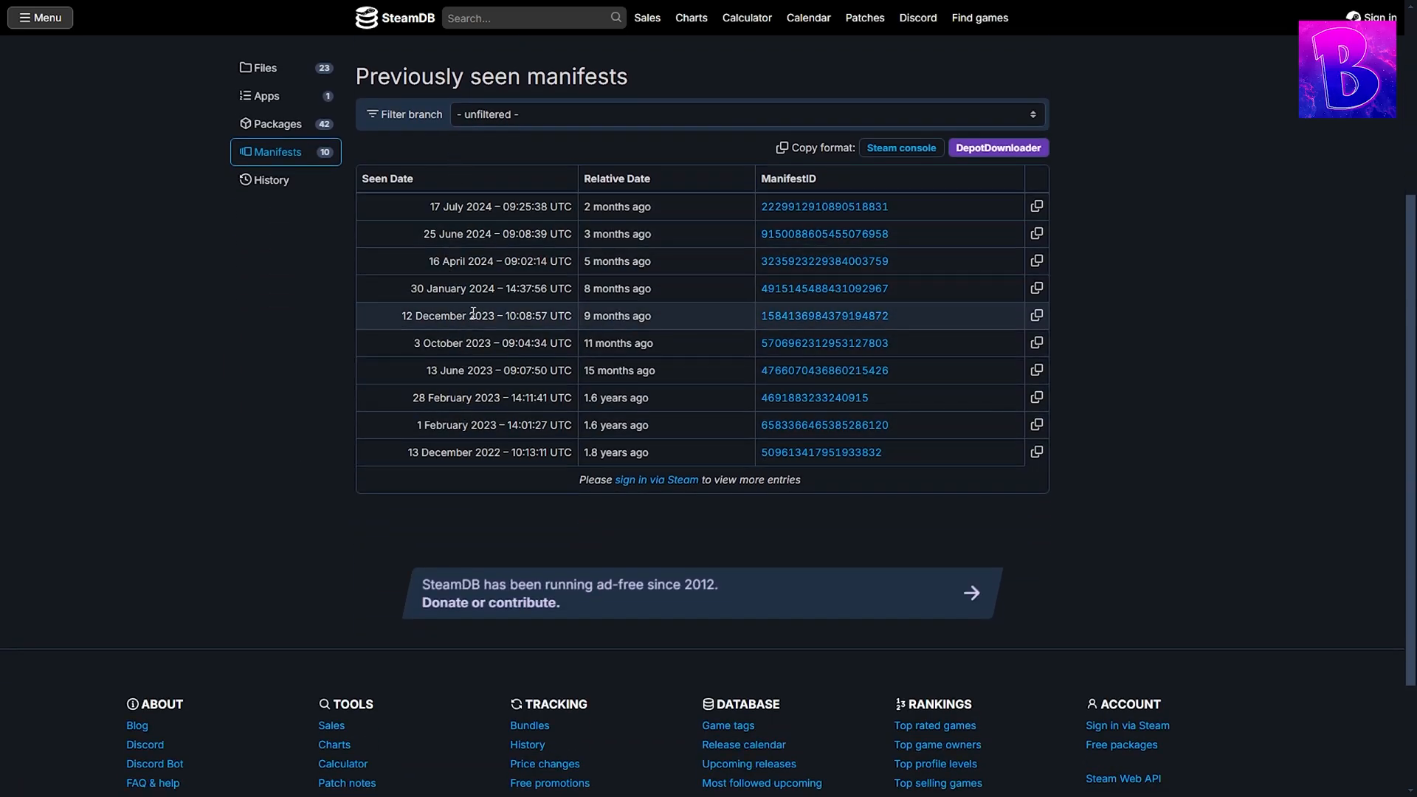
pyautogui.doubleClick(431, 315)
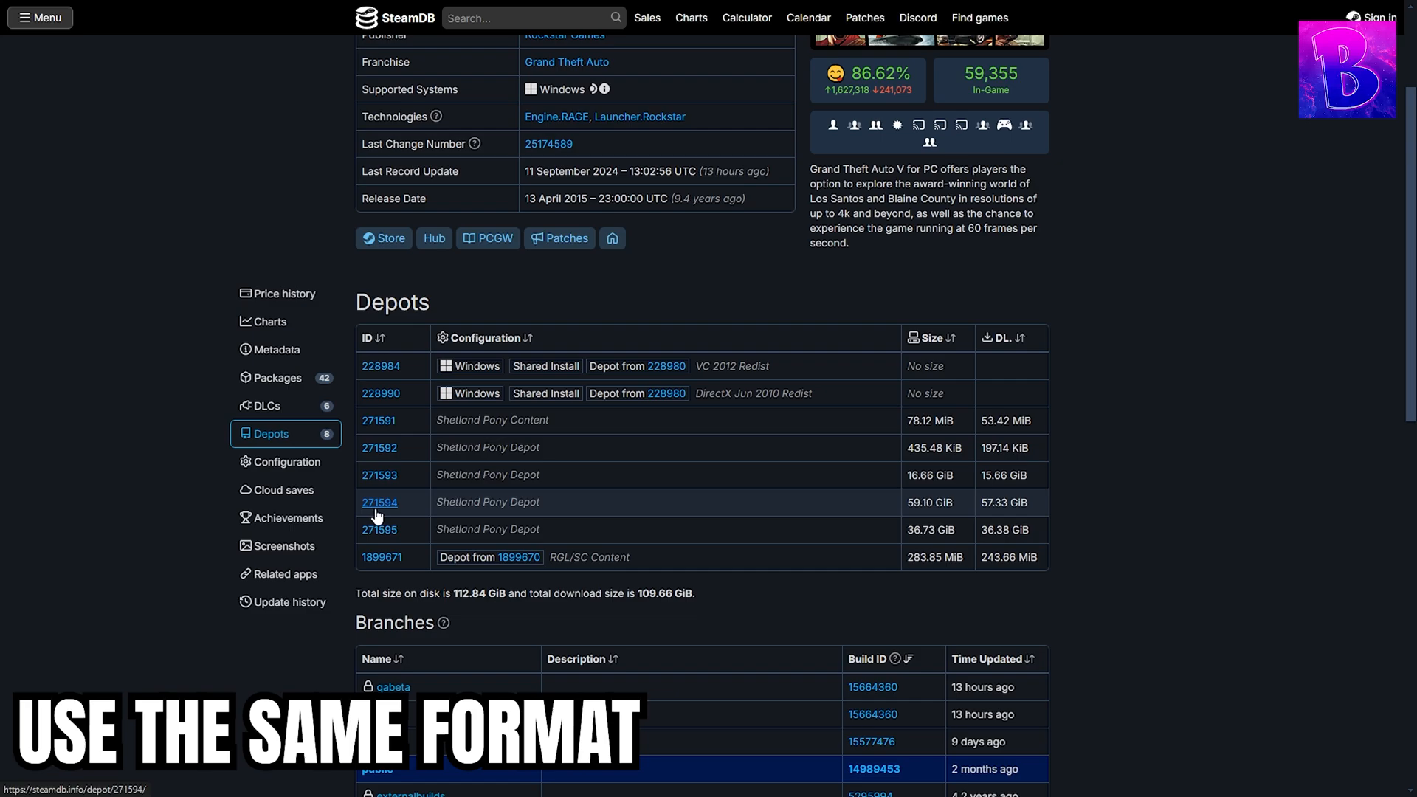
# Show the manifest history of Grand Theft Auto V depot 271594.
pyautogui.click(379, 502)
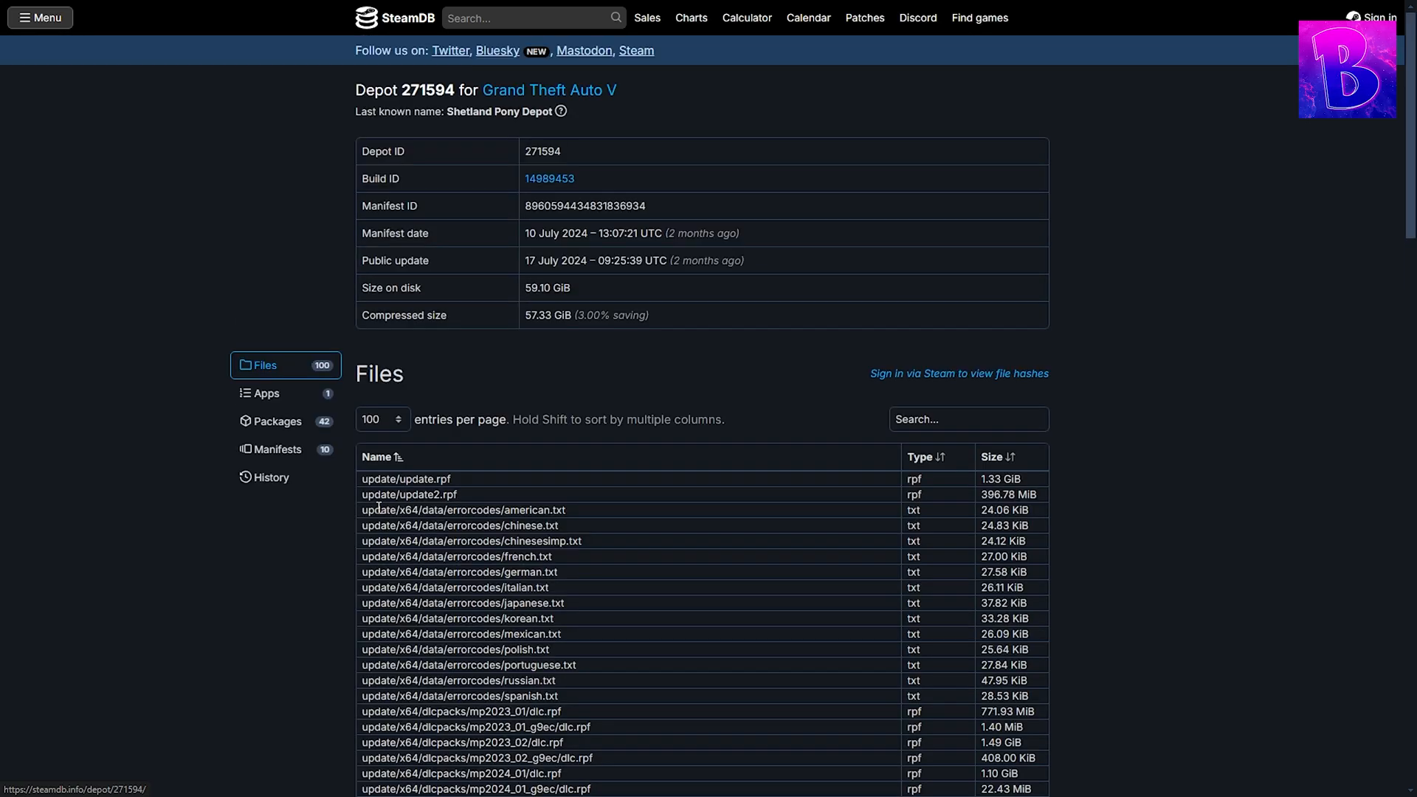
pyautogui.click(276, 449)
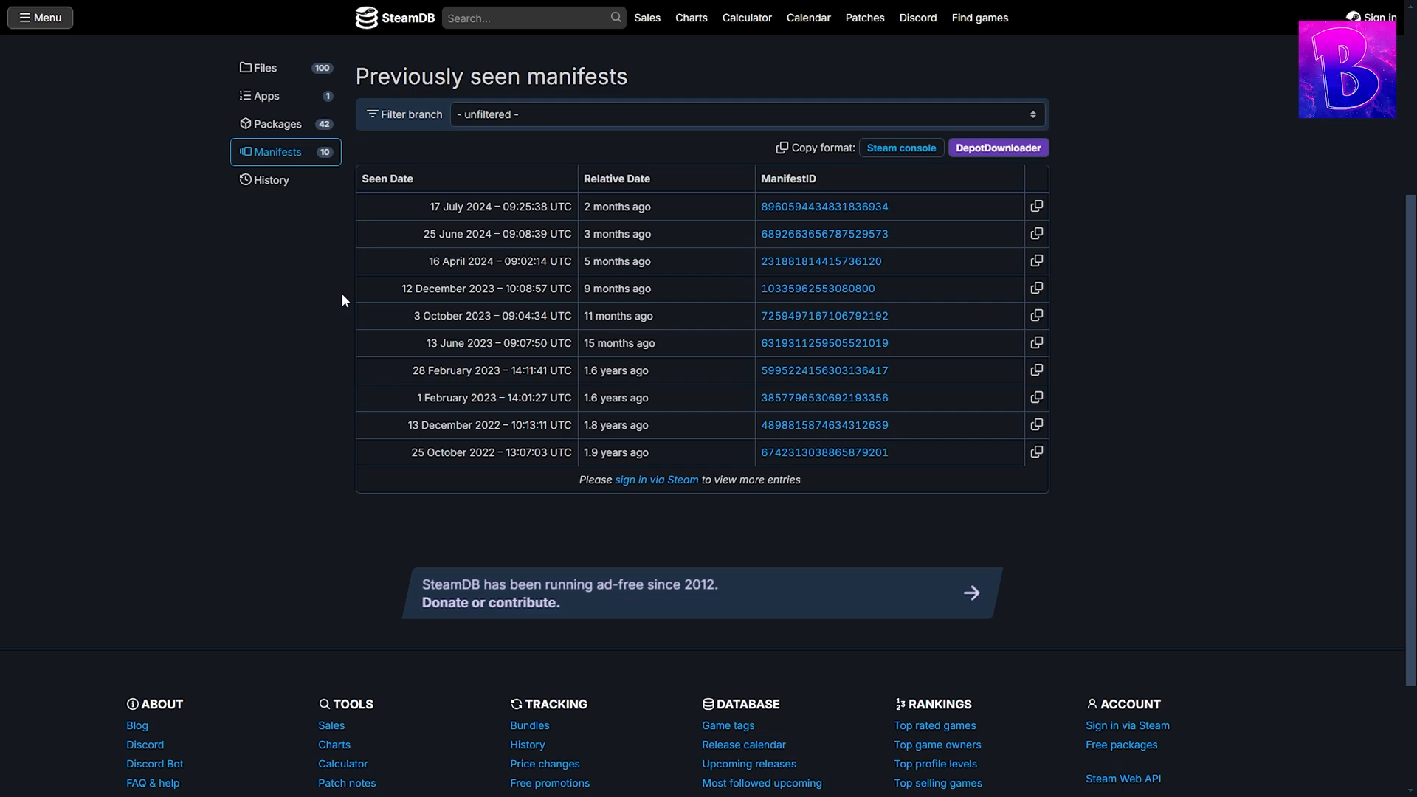
pyautogui.moveTo(414, 288)
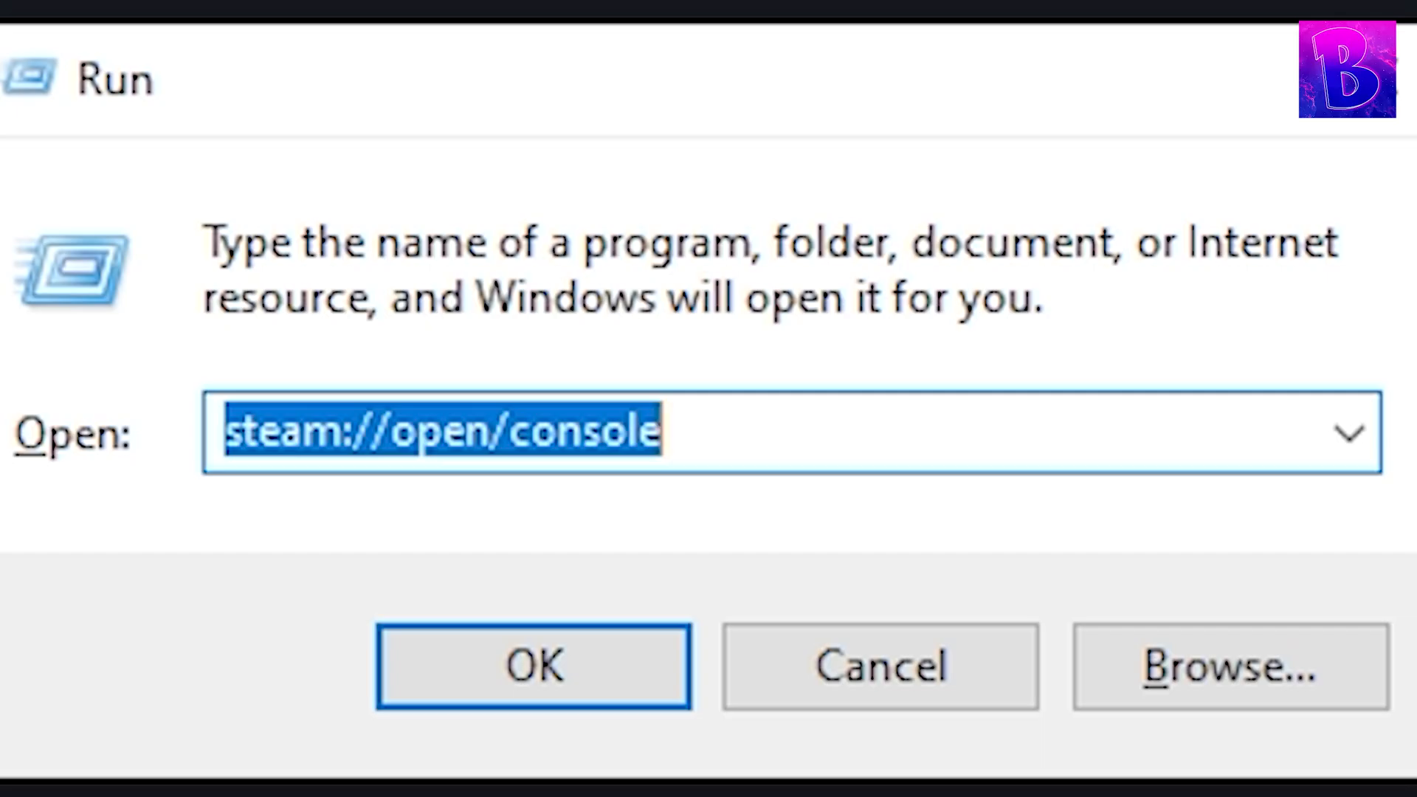
pyautogui.click(533, 666)
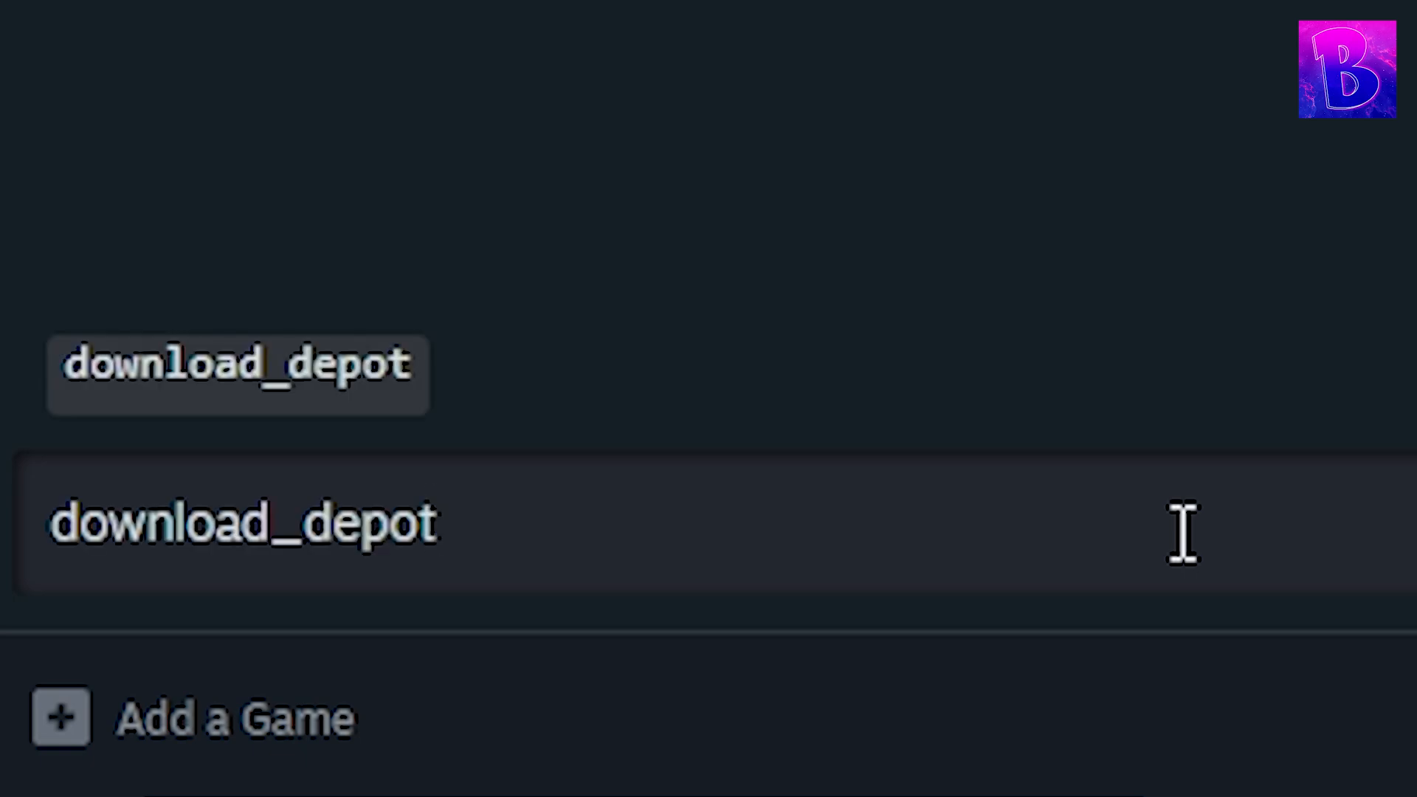
pyautogui.write('271590')
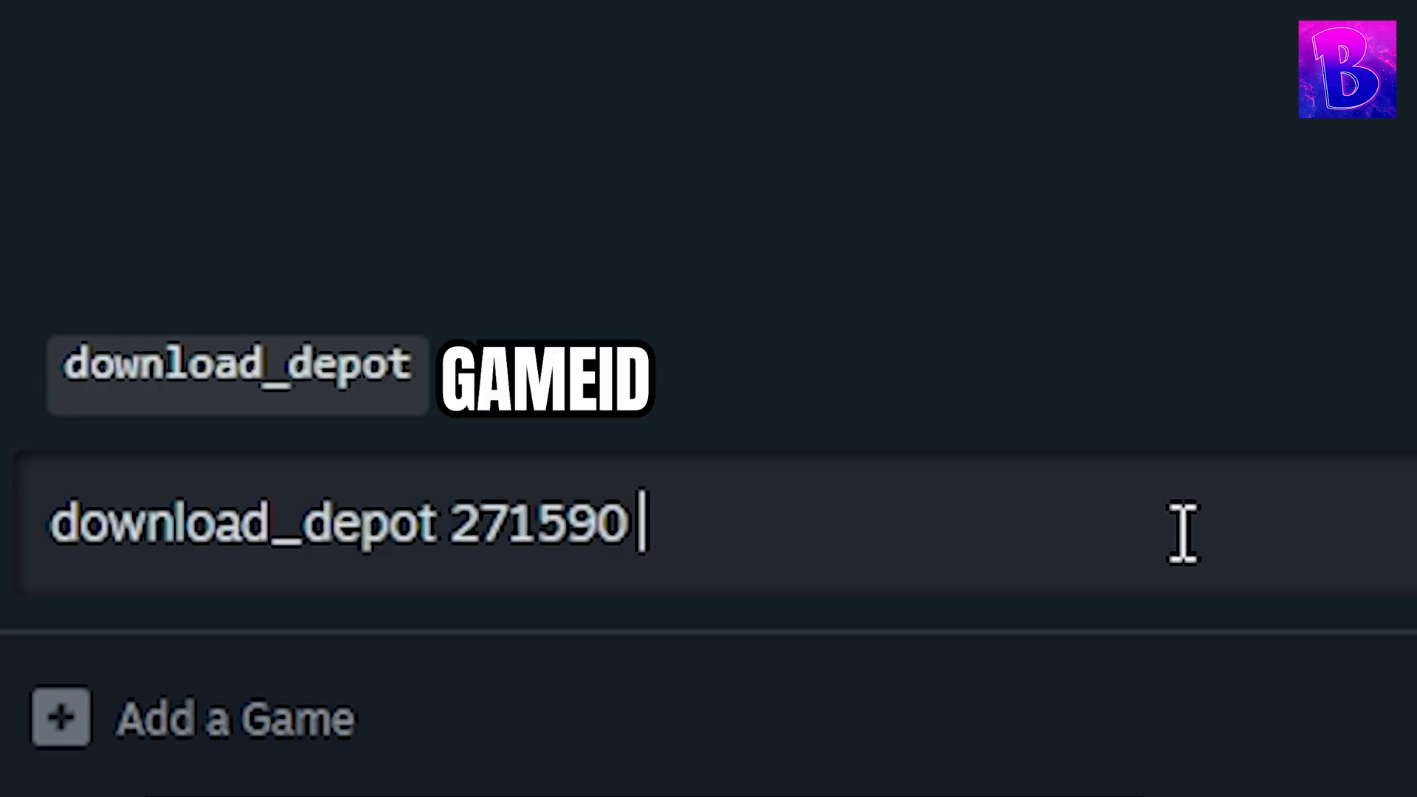
pyautogui.write('271591')
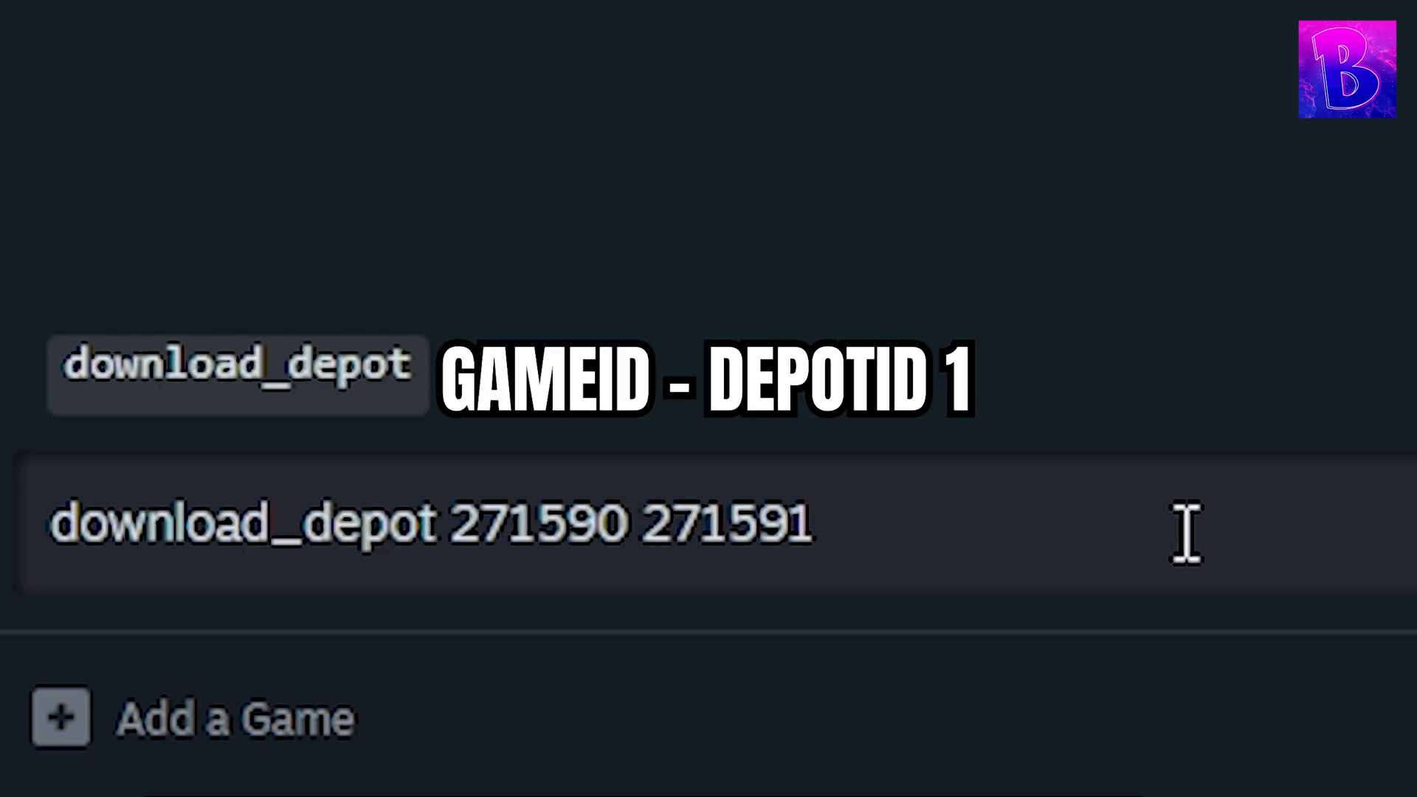
pyautogui.write('1584136984379194872')
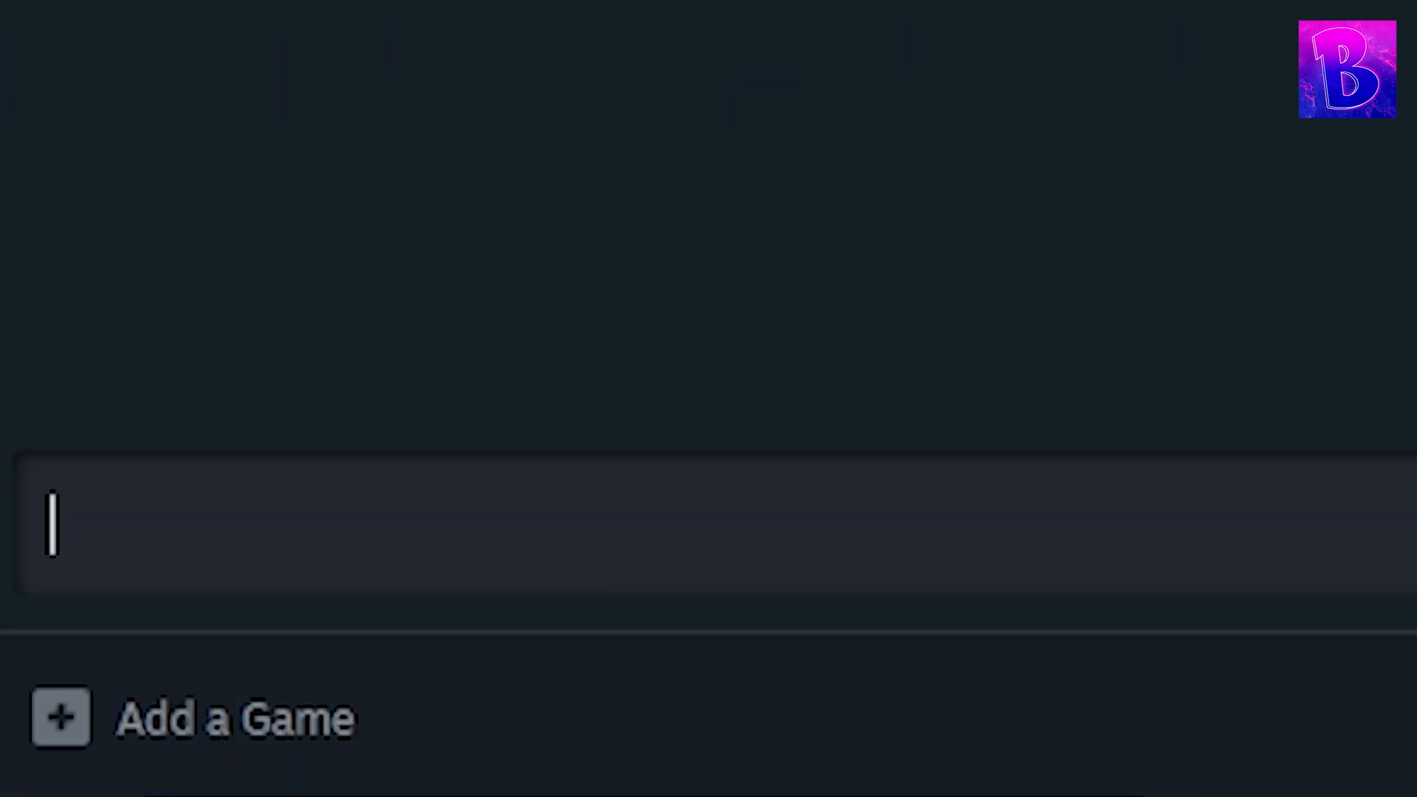
# Issue a second download_depot 271590 command for depot 271594's older manifest.
pyautogui.write('download_depot')
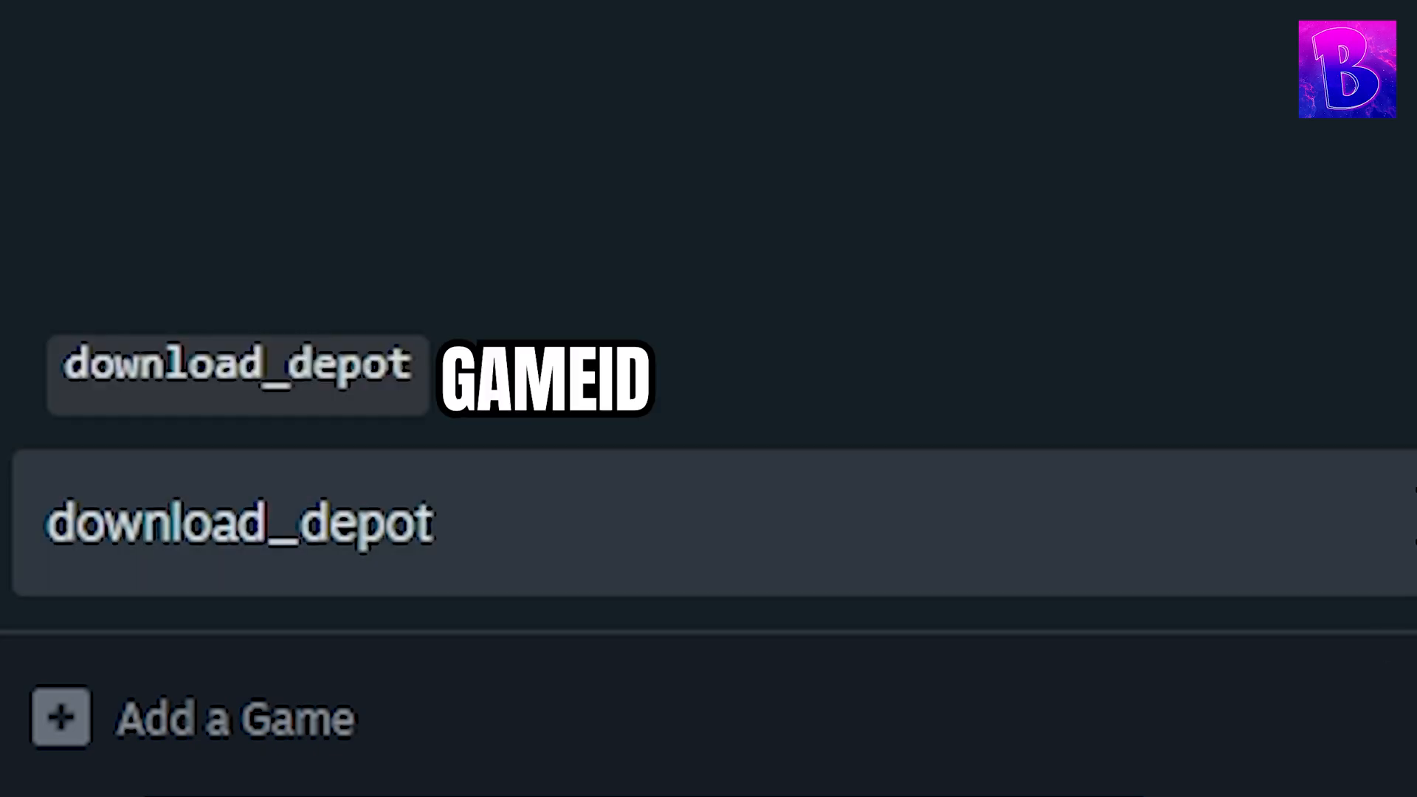
pyautogui.write('271590')
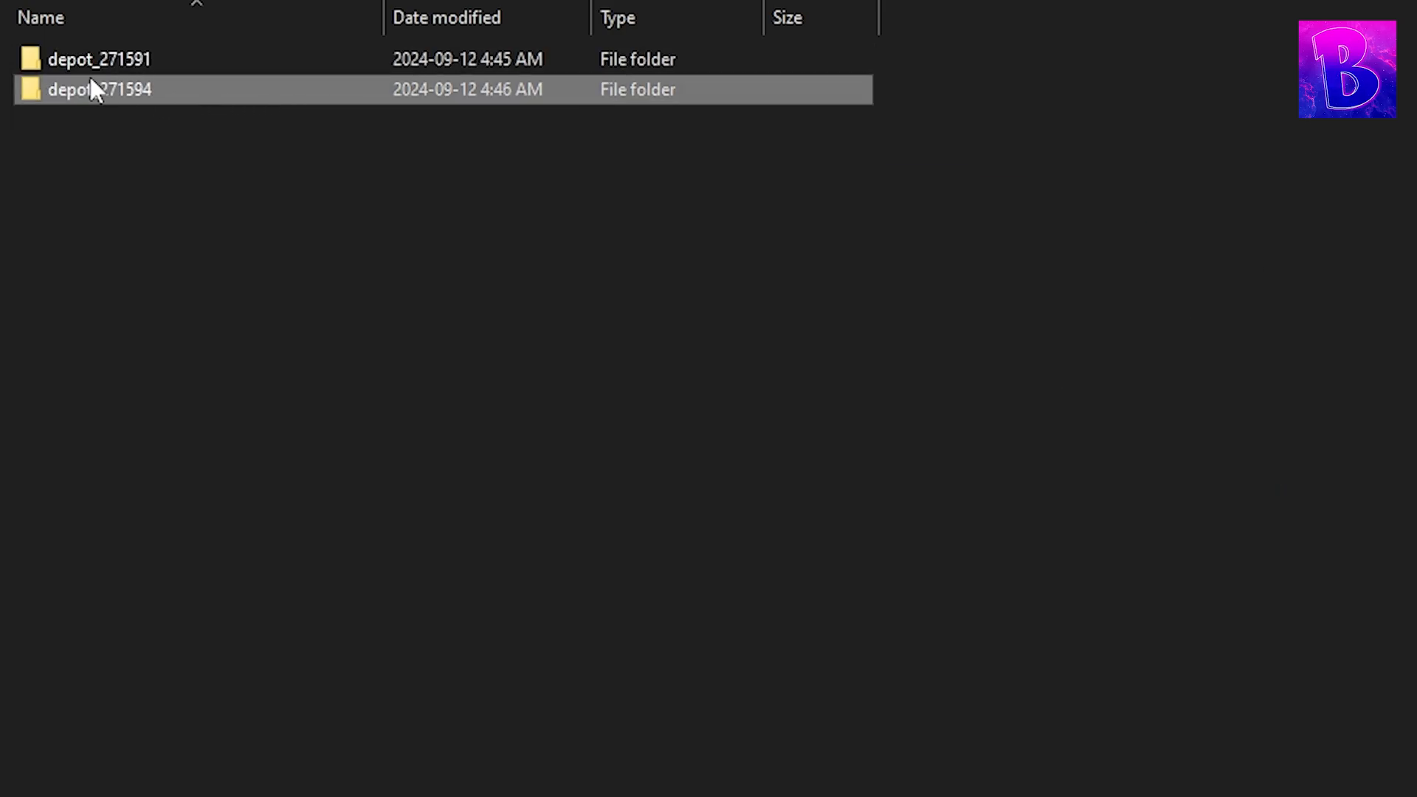
pyautogui.moveTo(108, 99)
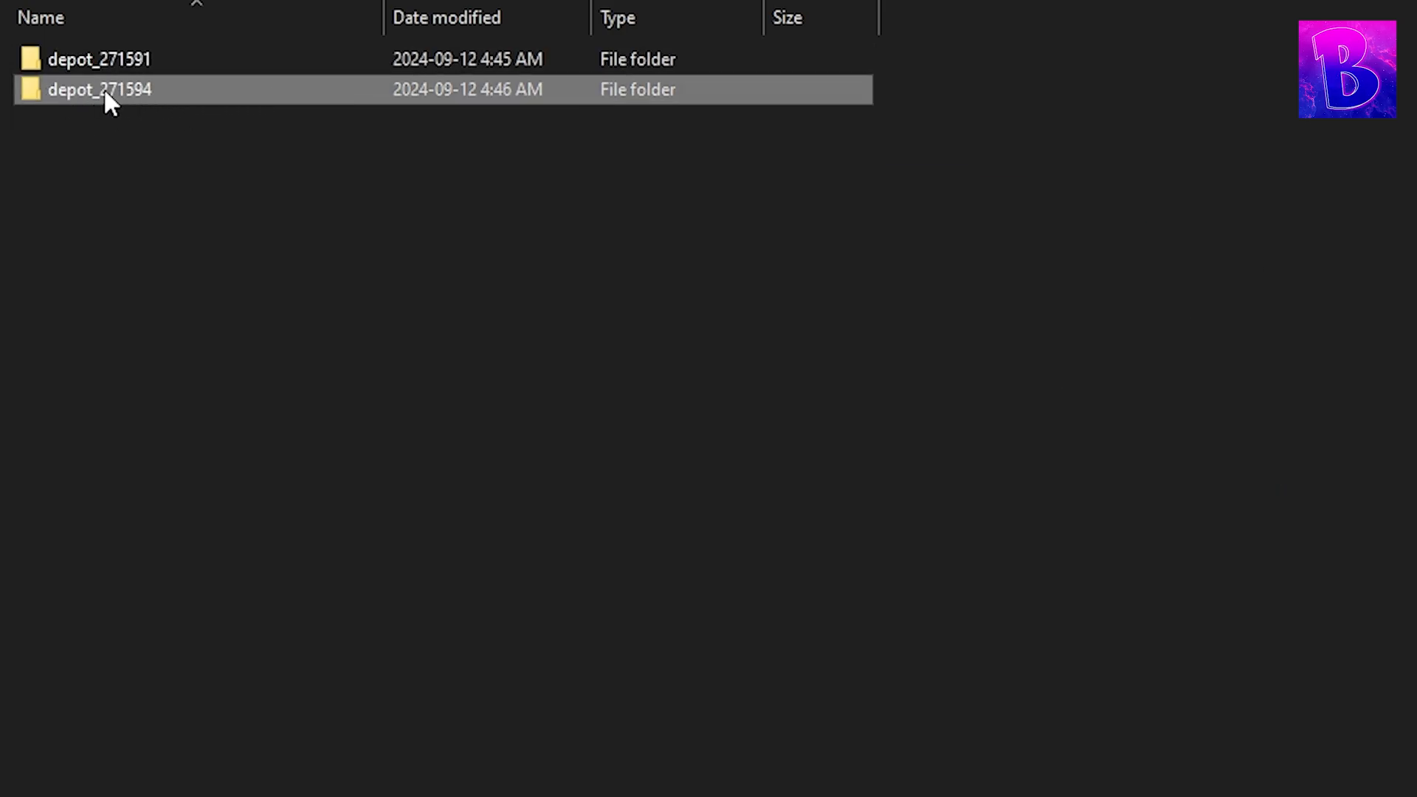
pyautogui.moveTo(445, 18)
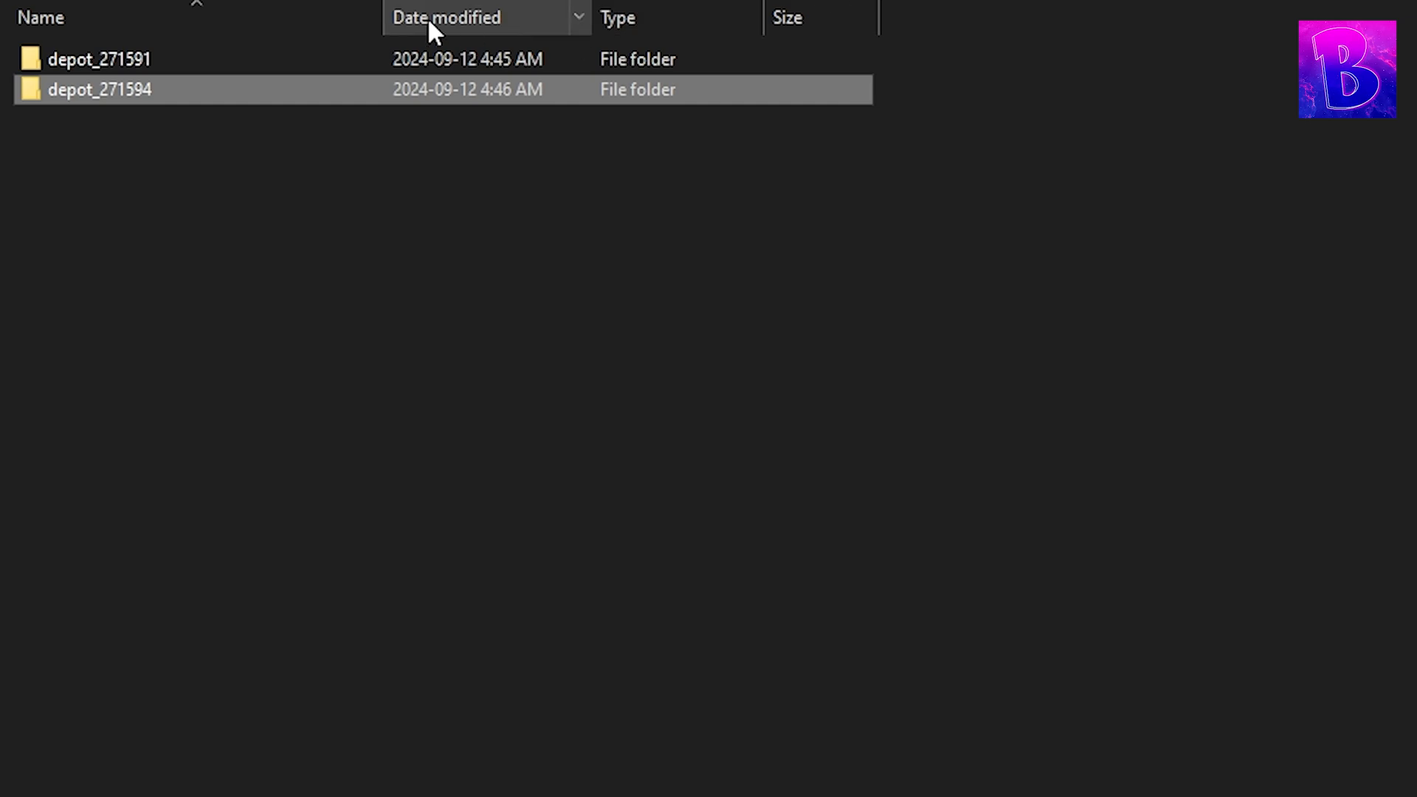
pyautogui.moveTo(596, 10)
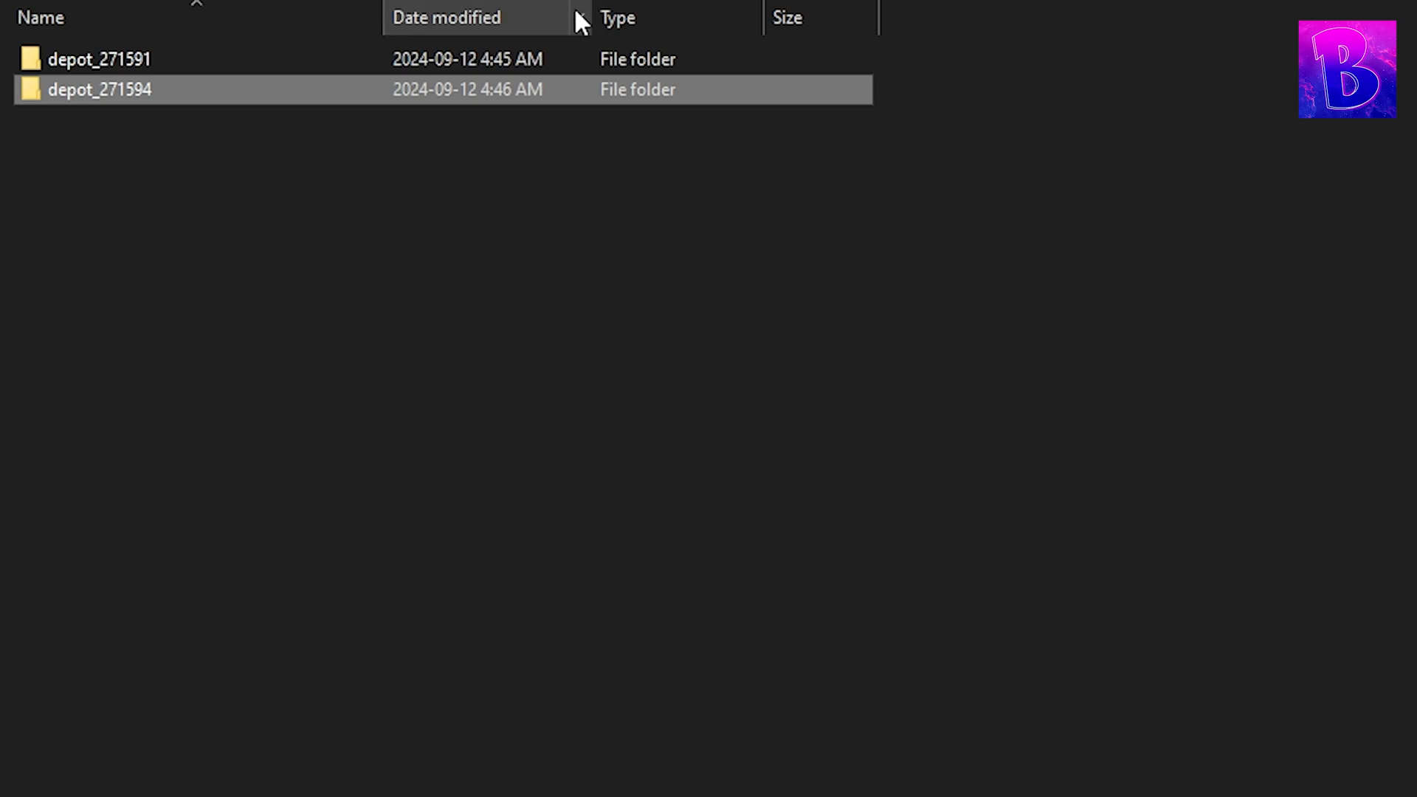
pyautogui.moveTo(566, 179)
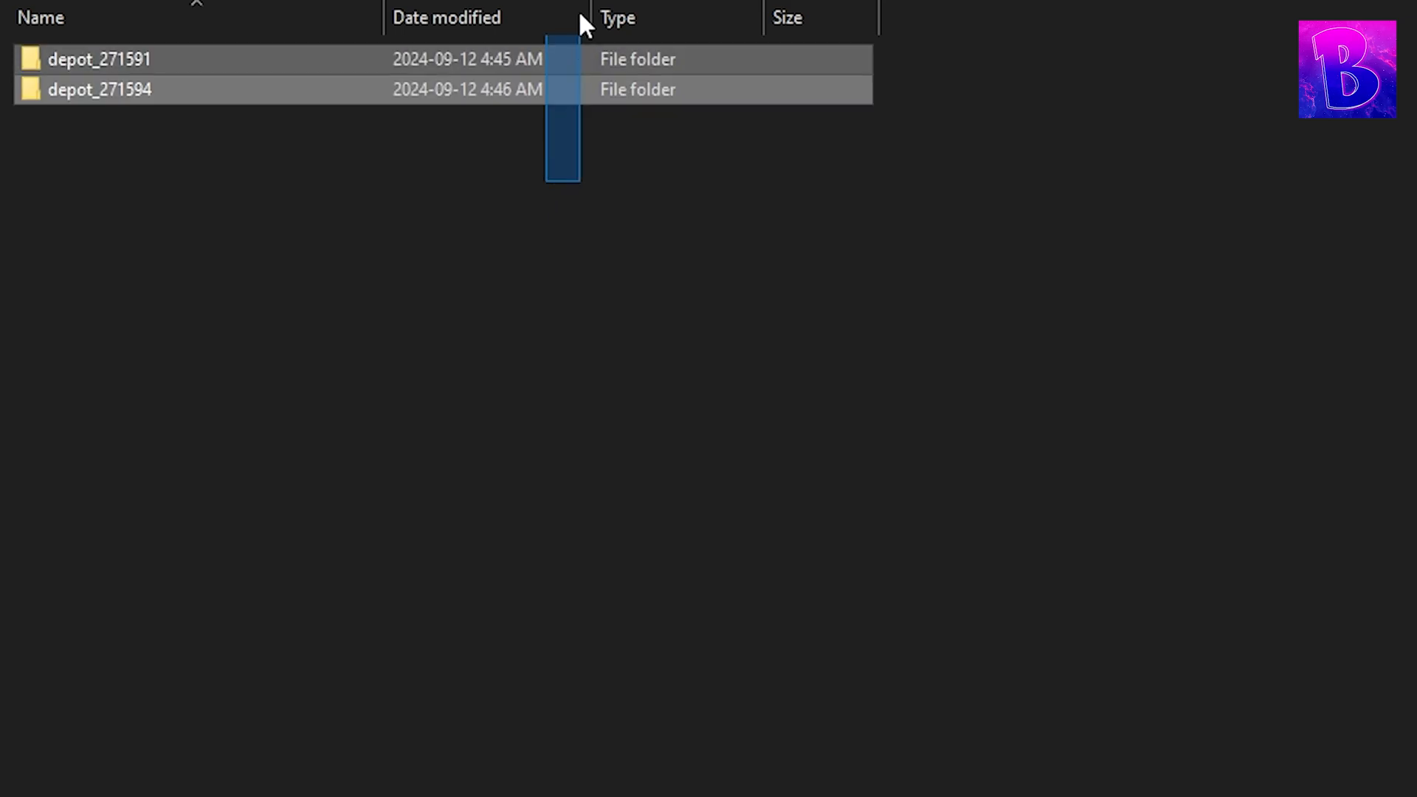
# Permanently delete the selected depot_271591 and depot_271594 folders.
pyautogui.press('Delete')
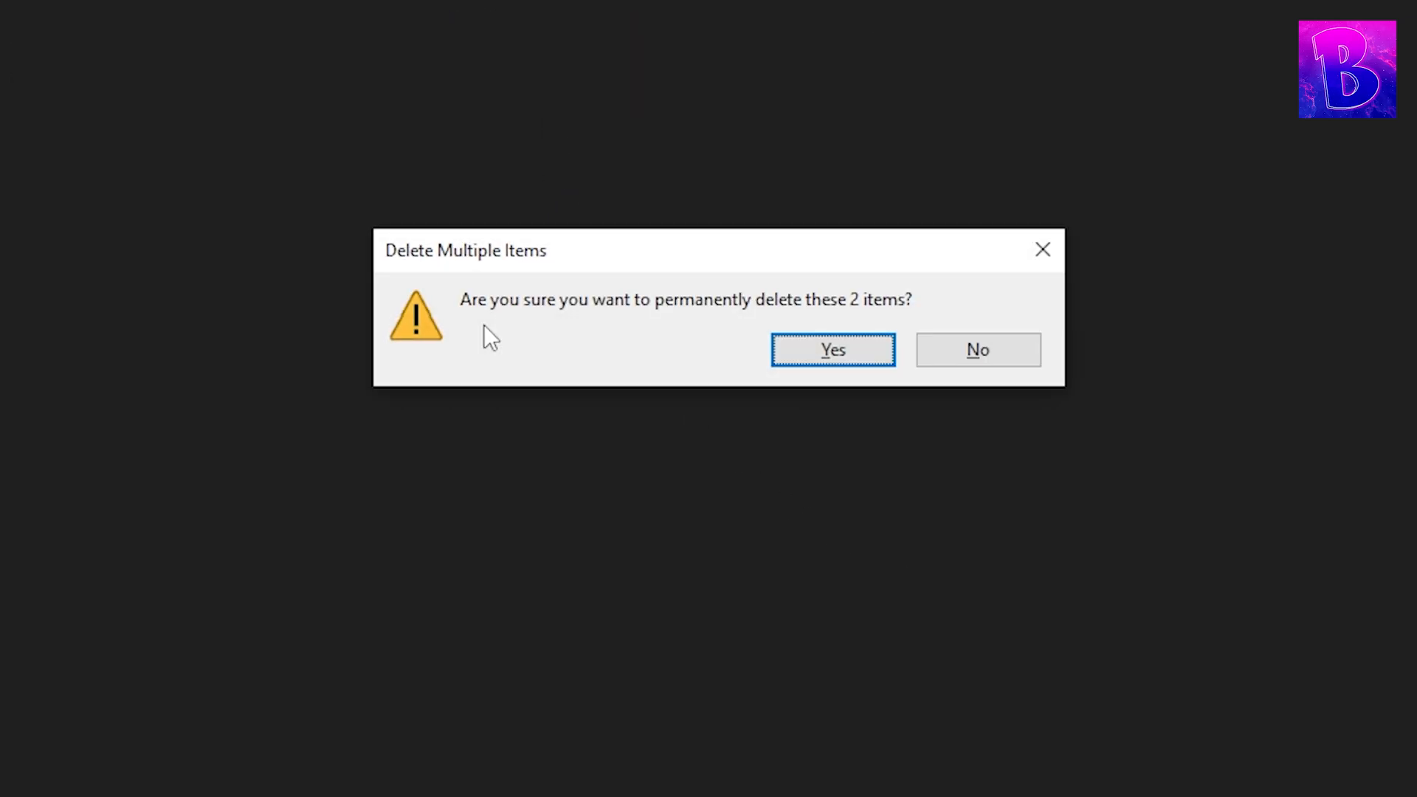